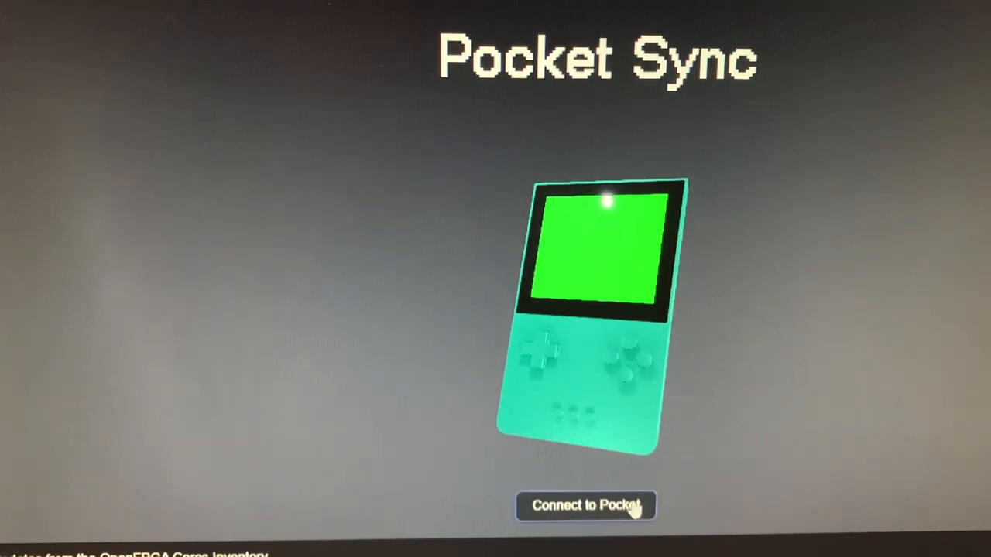
Connect Pocket Sync to USB Drive (J:) as the Pocket's card and view Cores
{"action": "left_click", "coordinate": [586, 505]}
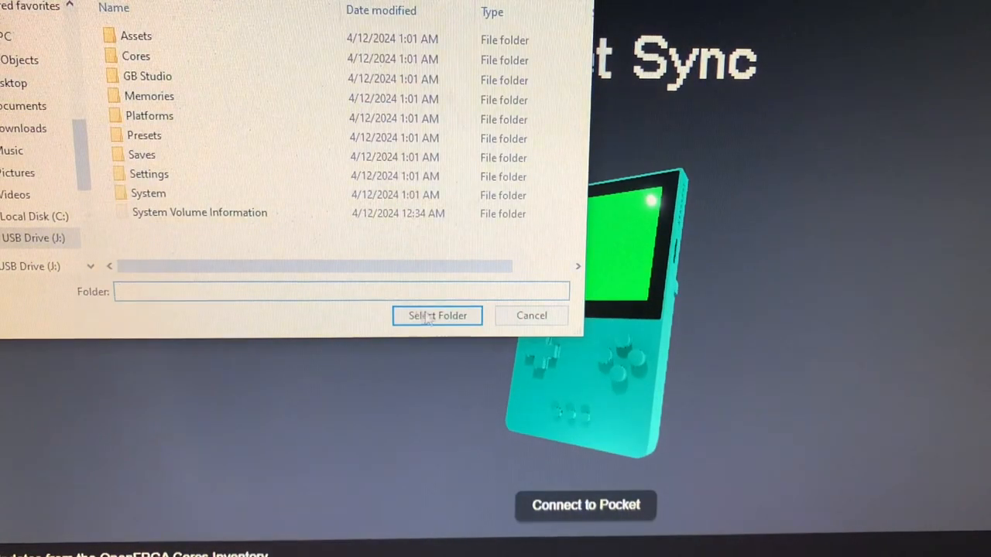
{"action": "left_click", "coordinate": [437, 315]}
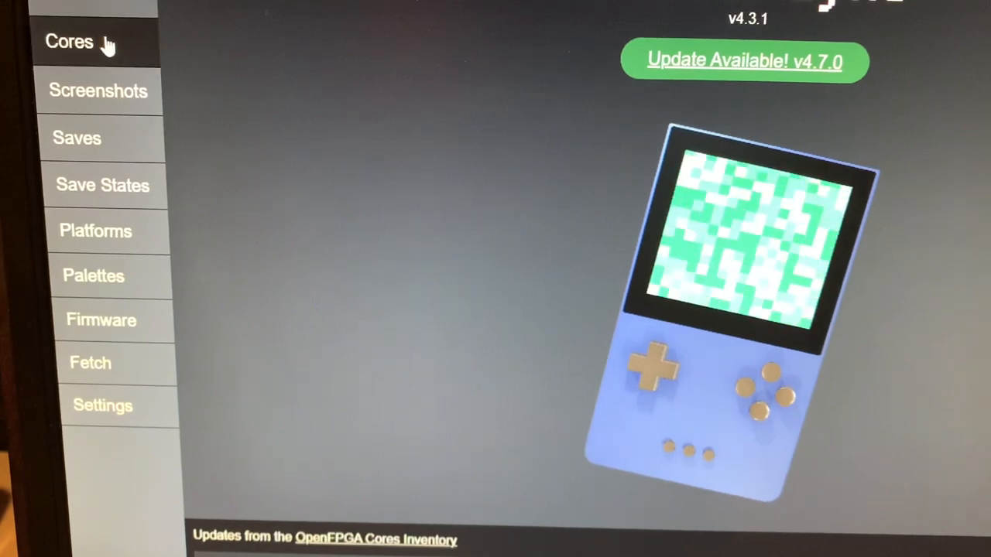
{"action": "left_click", "coordinate": [69, 41]}
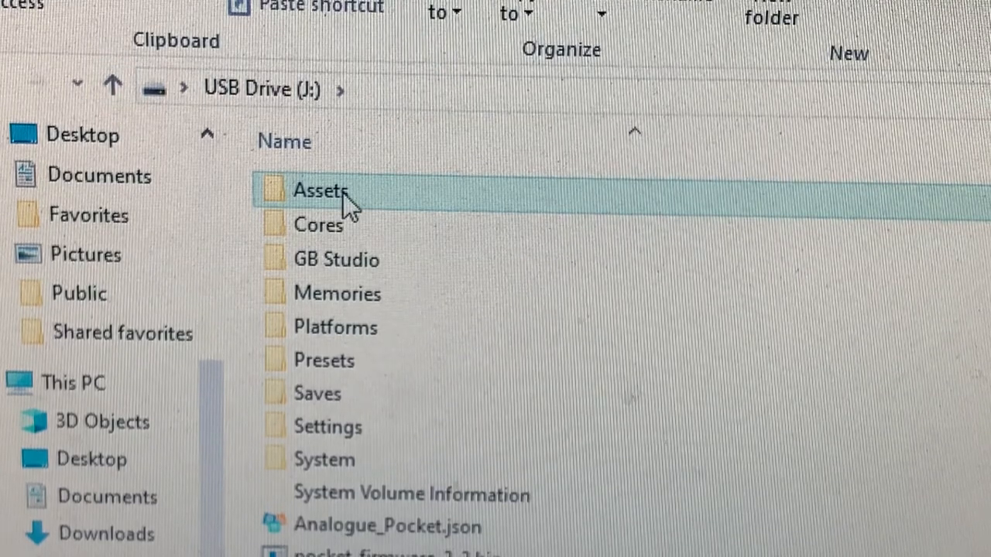
Open Assets and then its intv folder on USB Drive (J:)
{"action": "double_click", "coordinate": [318, 189]}
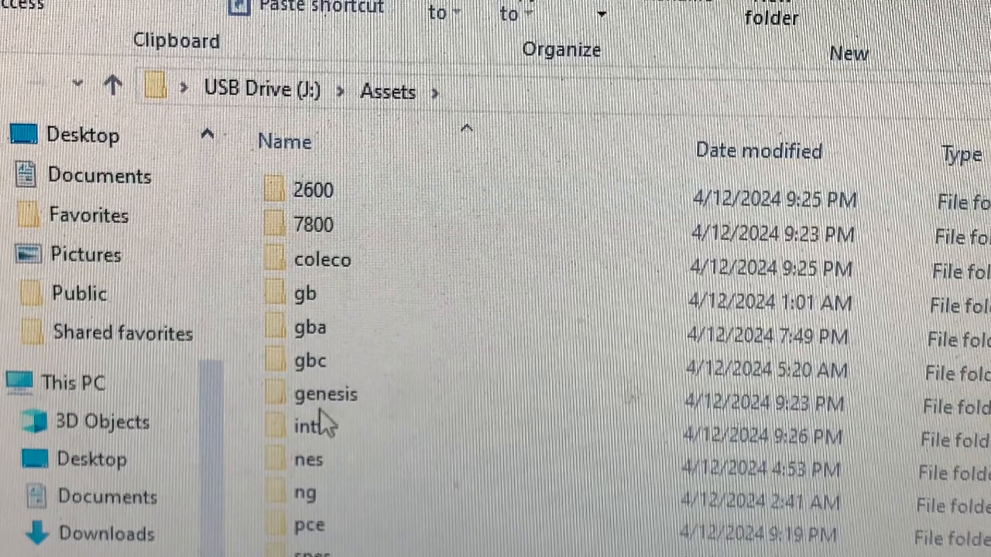
{"action": "mouse_move", "coordinate": [310, 426]}
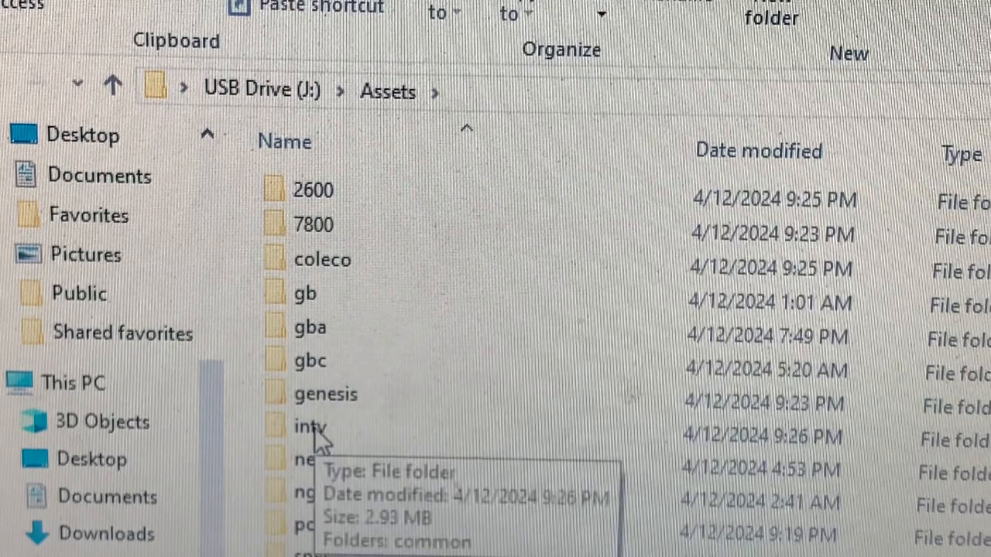
{"action": "double_click", "coordinate": [310, 426]}
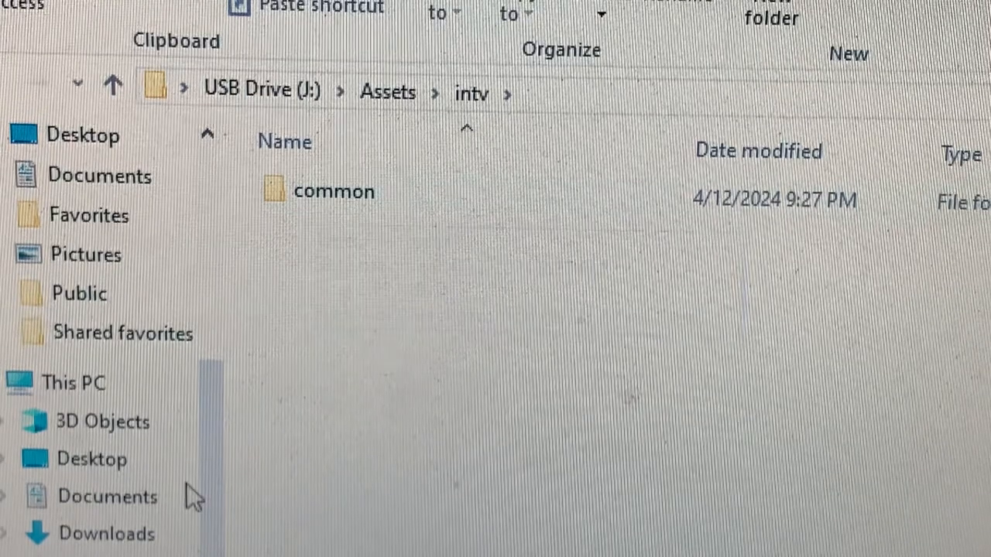
{"action": "mouse_move", "coordinate": [333, 271]}
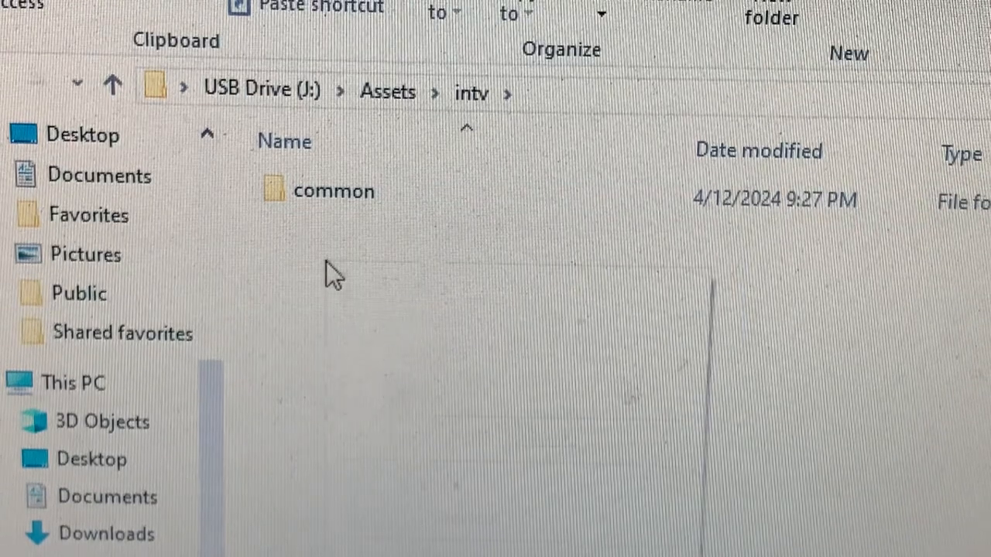
Create a new folder named 'Spiritualized.Intv' beside common in intv
{"action": "right_click", "coordinate": [333, 275]}
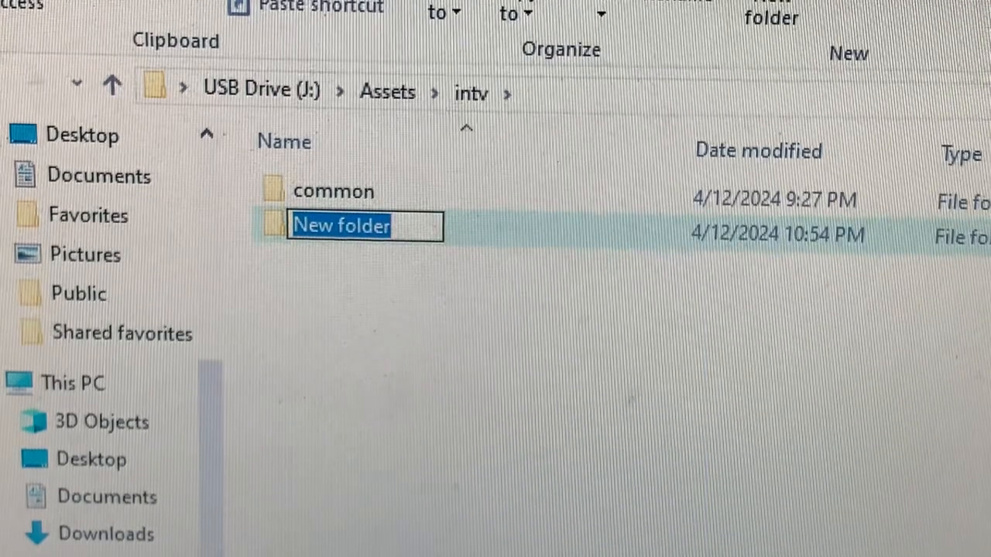
{"action": "type", "text": "Spiritualized.Intv"}
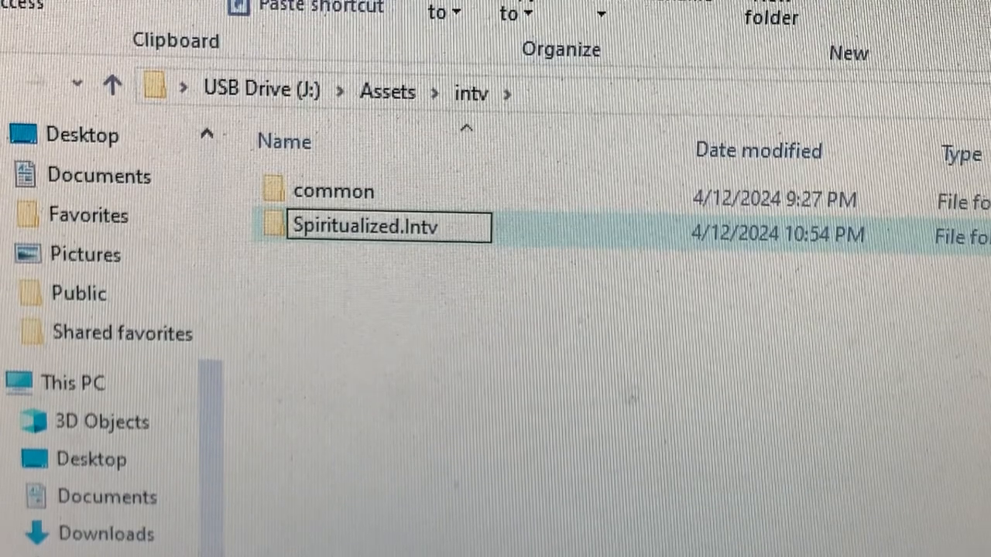
{"action": "mouse_move", "coordinate": [634, 432]}
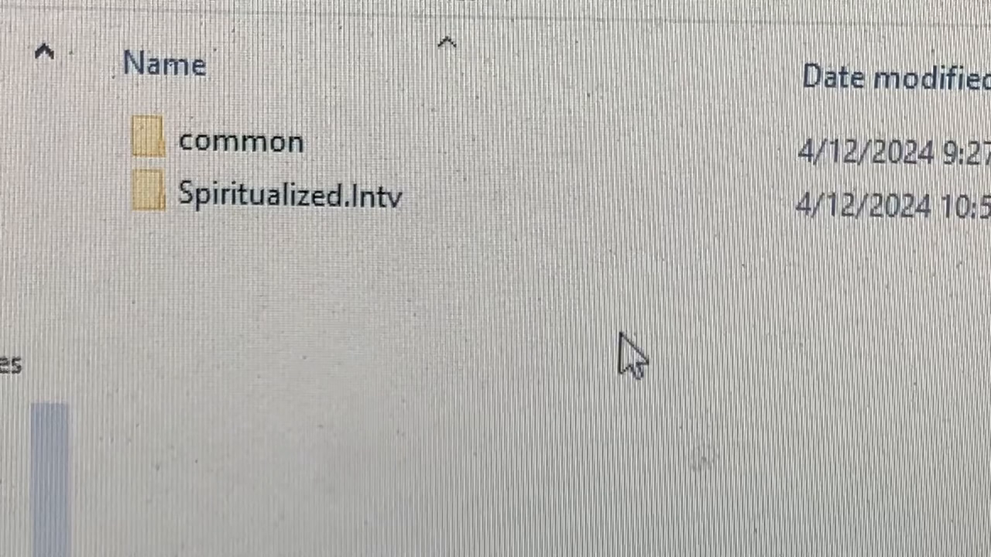
{"action": "mouse_move", "coordinate": [220, 193]}
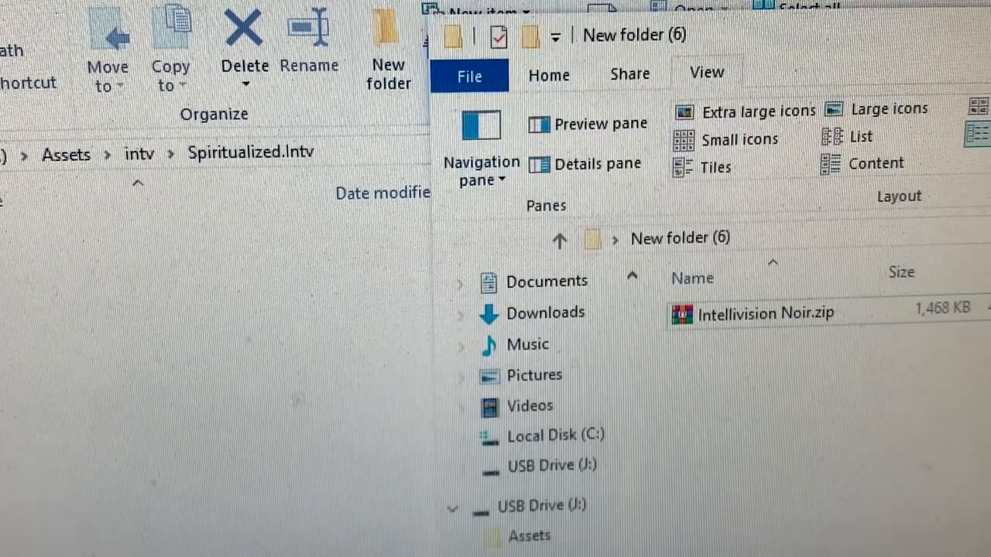
Open Intellivision Noir.zip's Bios intv folder and copy 012.bin into Spiritualized.Intv
{"action": "left_click", "coordinate": [763, 313]}
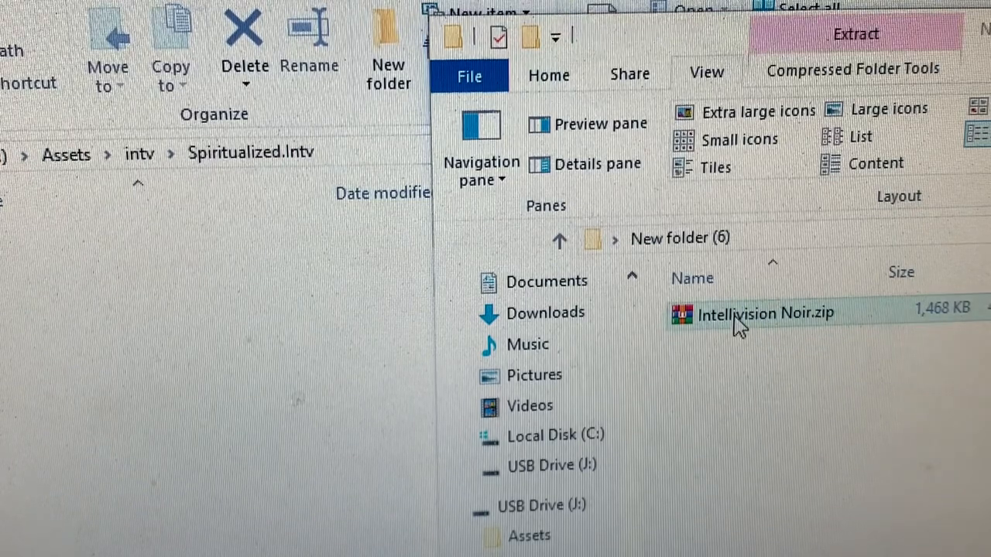
{"action": "double_click", "coordinate": [766, 313]}
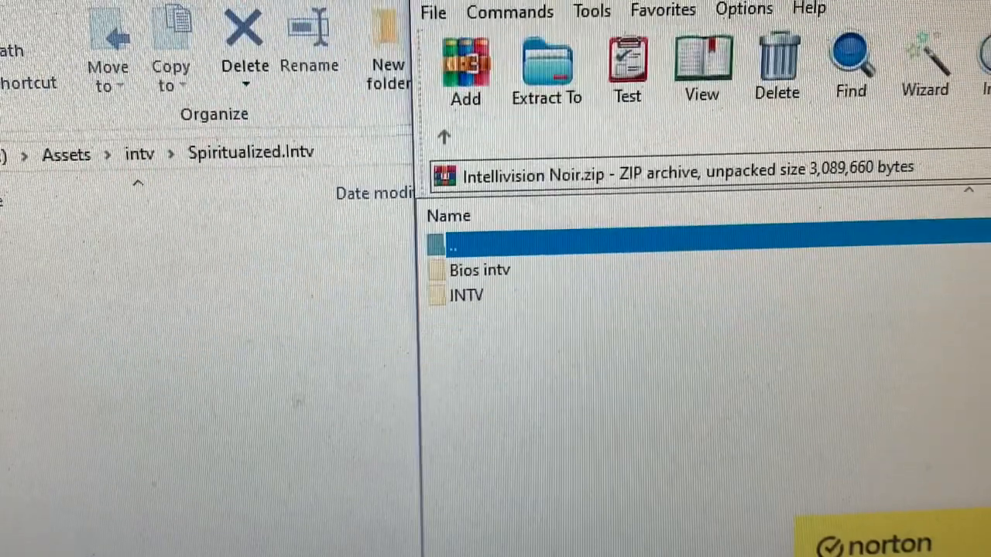
{"action": "mouse_move", "coordinate": [464, 290]}
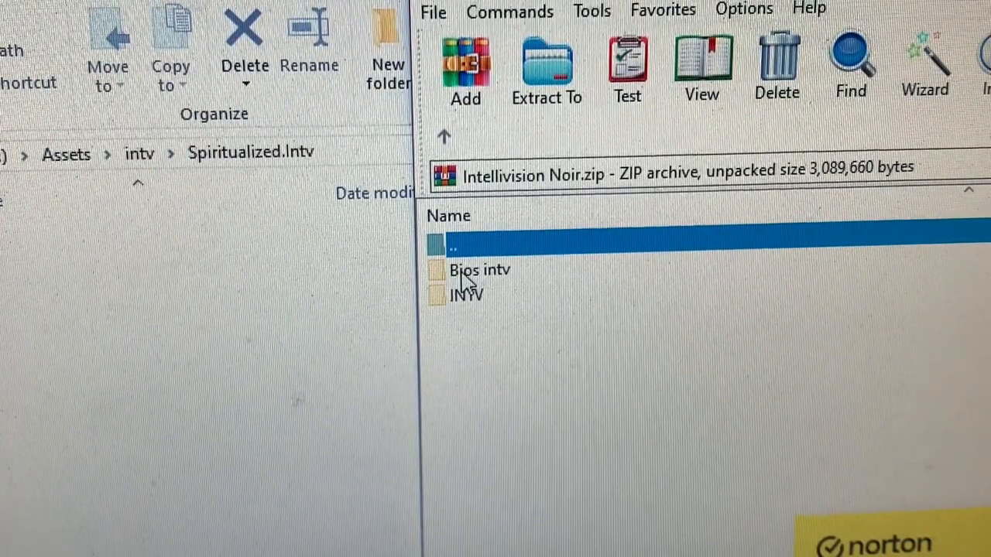
{"action": "double_click", "coordinate": [479, 270]}
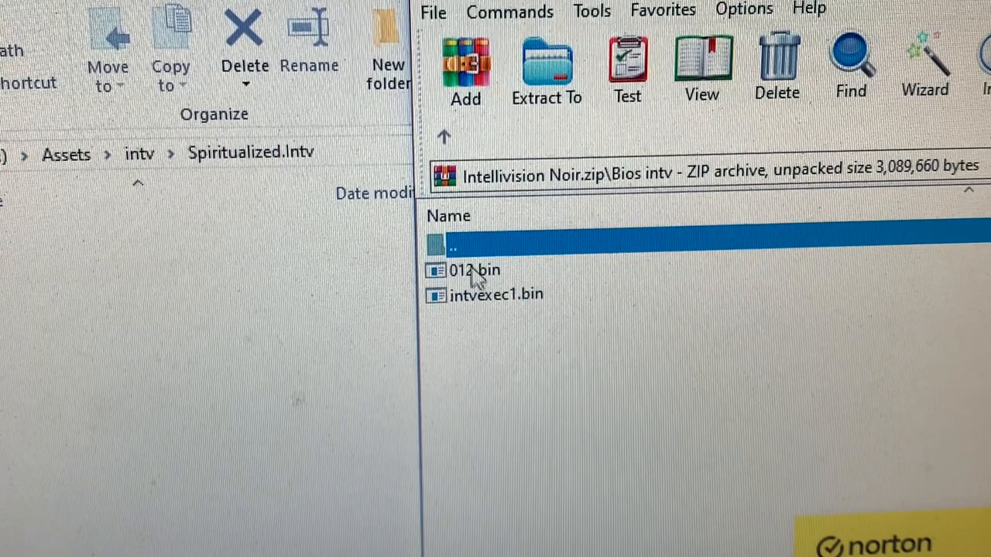
{"action": "left_click", "coordinate": [473, 270]}
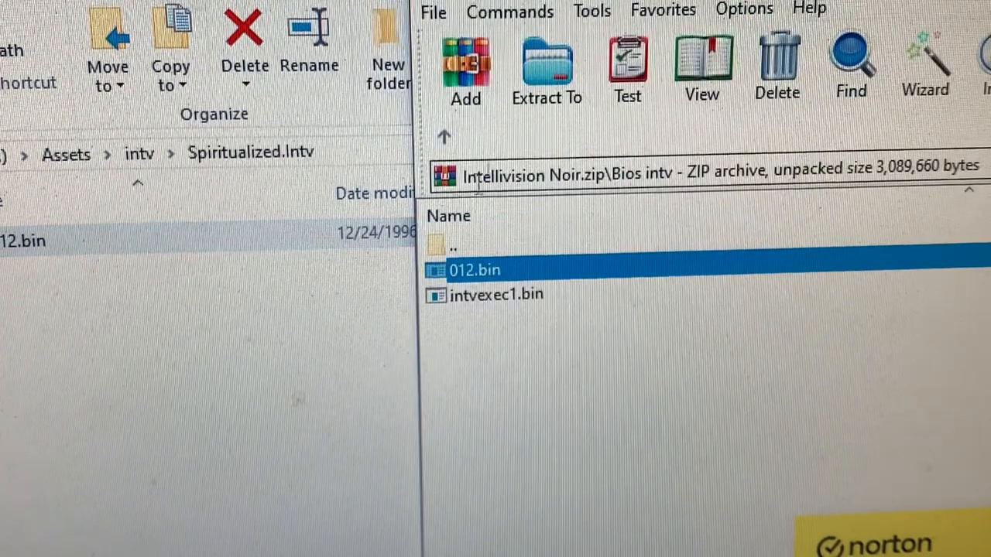
{"action": "mouse_move", "coordinate": [474, 305]}
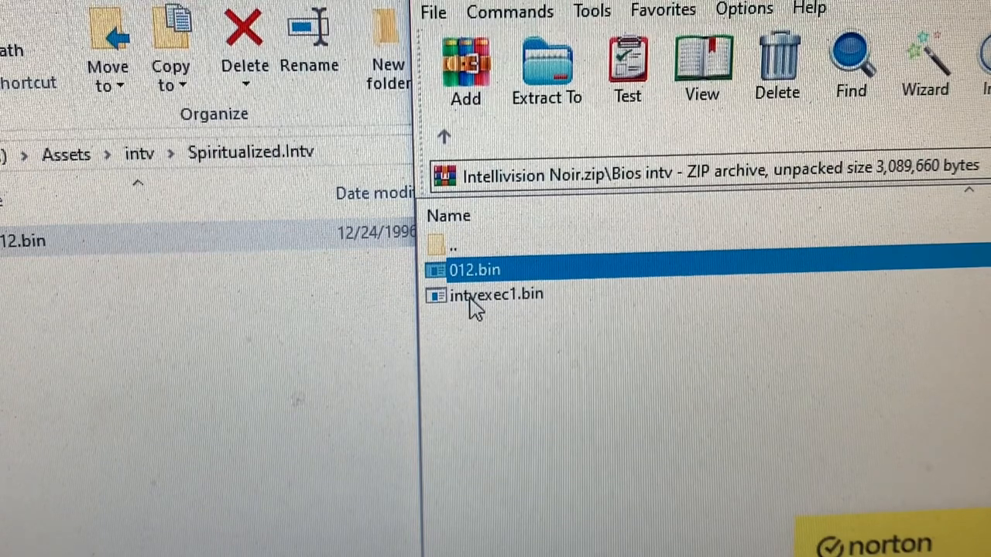
Copy intvexec1.bin into Spiritualized.Intv and rename it exec.intv, accepting the extension change
{"action": "left_click", "coordinate": [495, 294]}
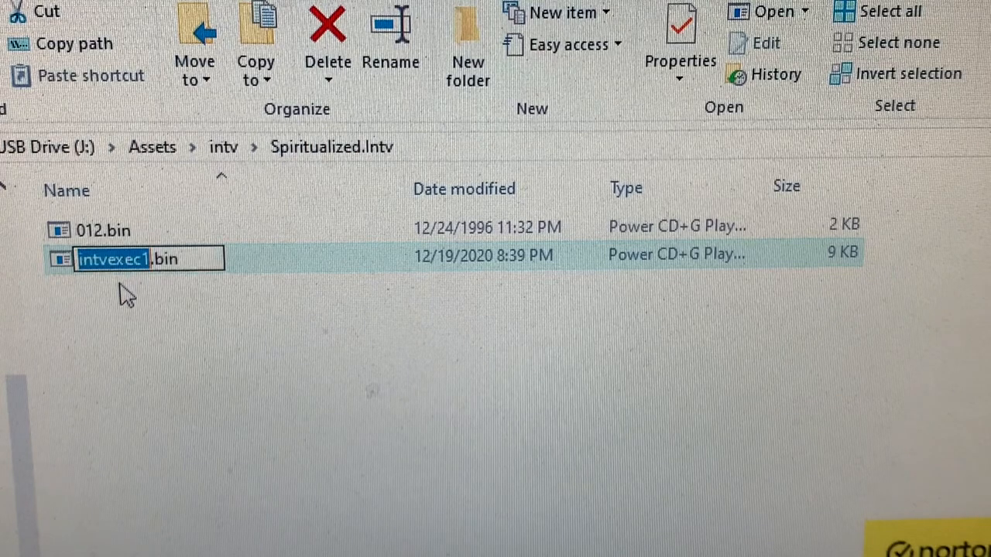
{"action": "mouse_move", "coordinate": [269, 335]}
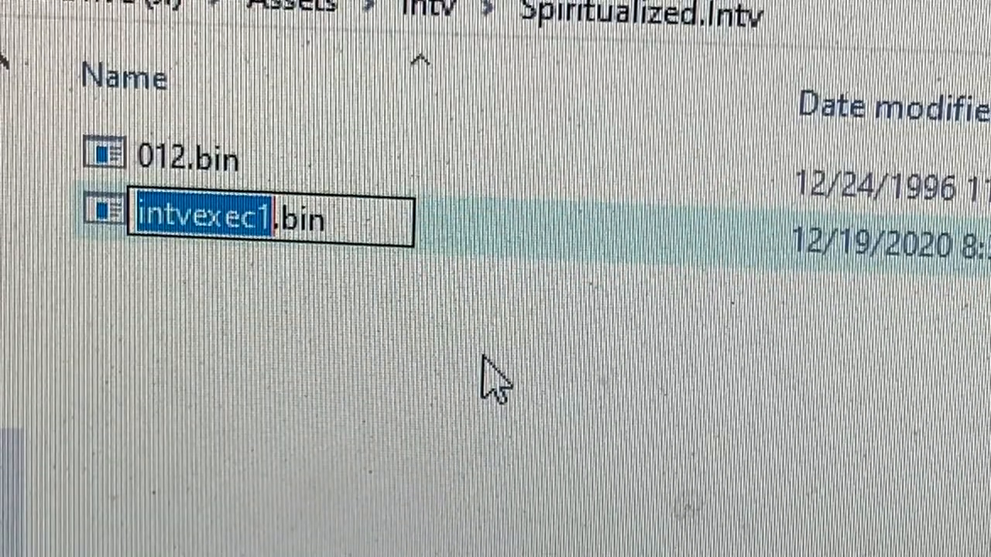
{"action": "type", "text": "ex.bin"}
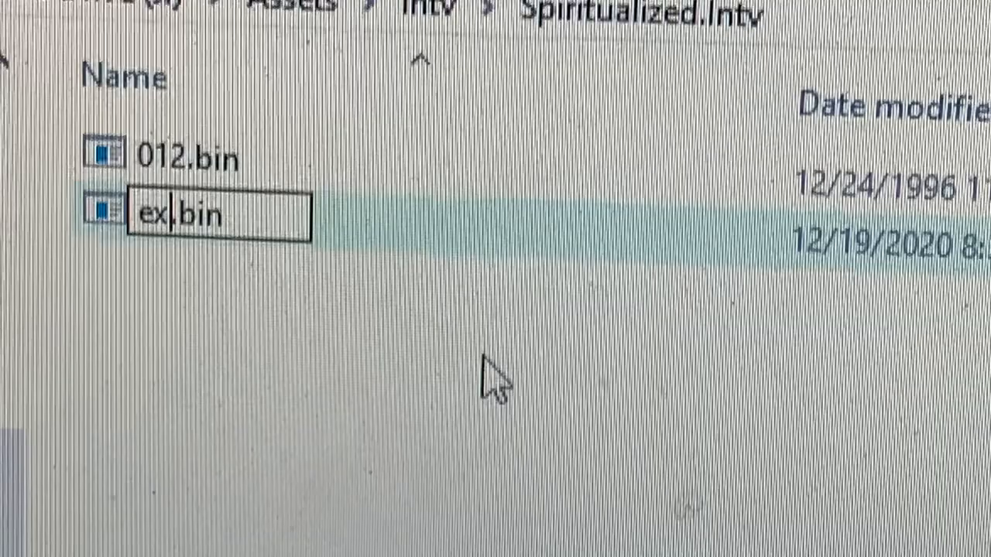
{"action": "type", "text": "ec"}
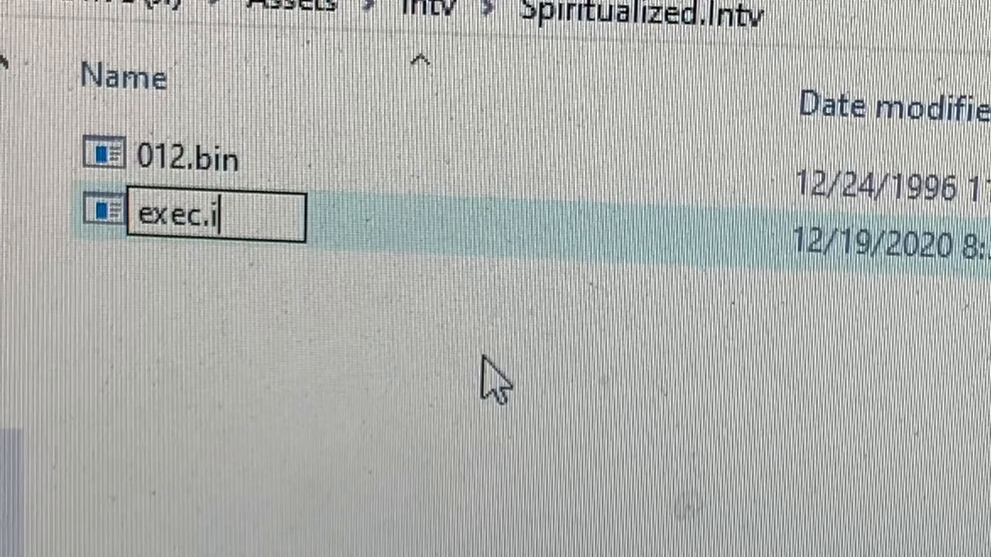
{"action": "type", "text": "nt"}
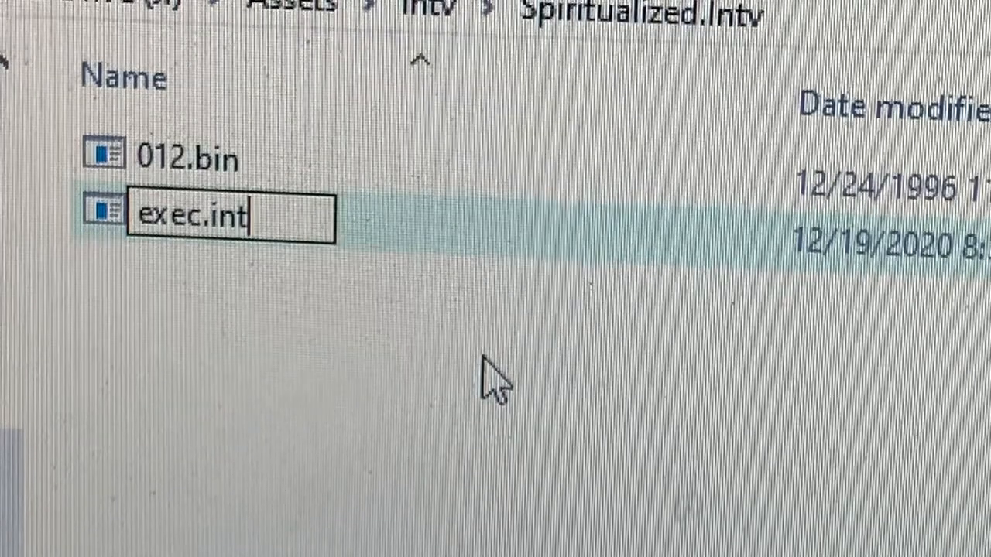
{"action": "type", "text": "v"}
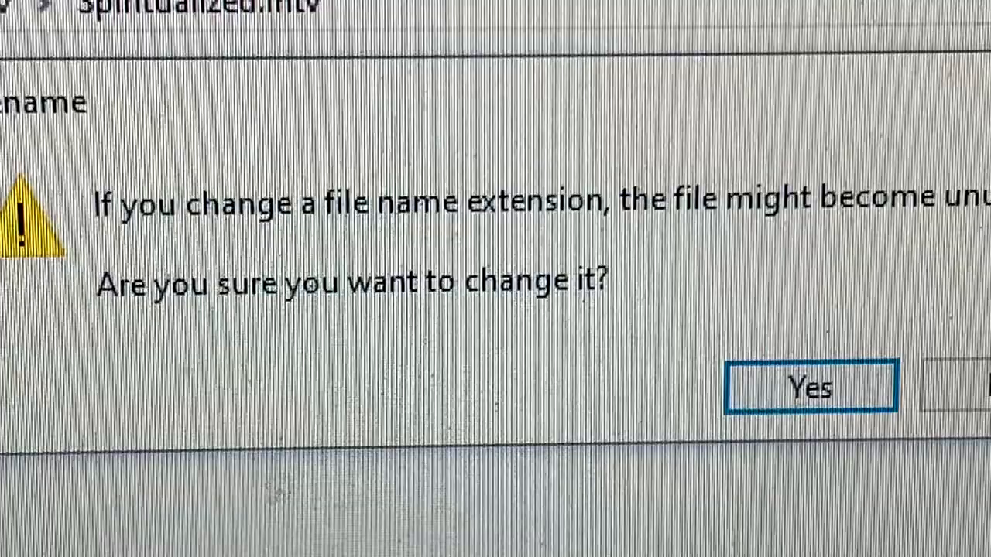
{"action": "left_click", "coordinate": [809, 386]}
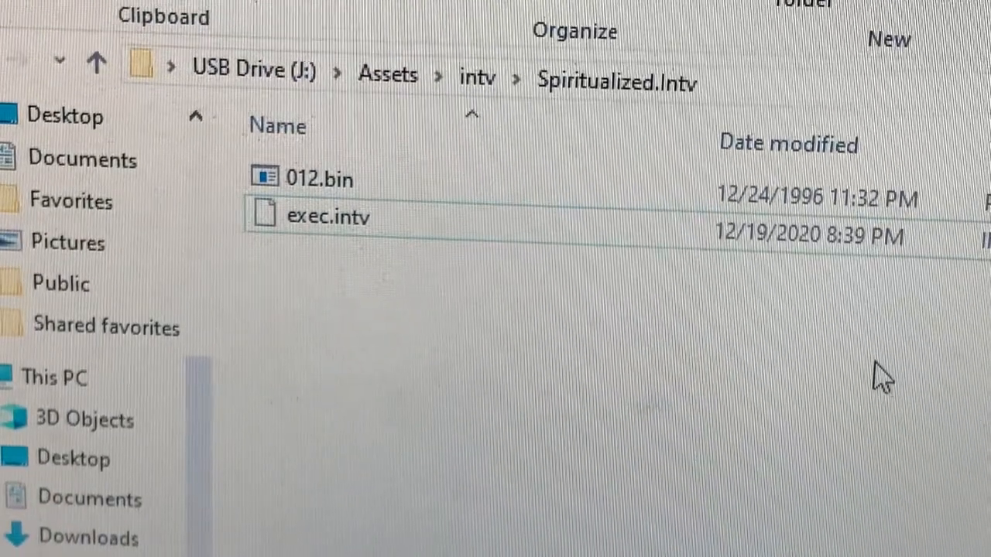
{"action": "mouse_move", "coordinate": [96, 64]}
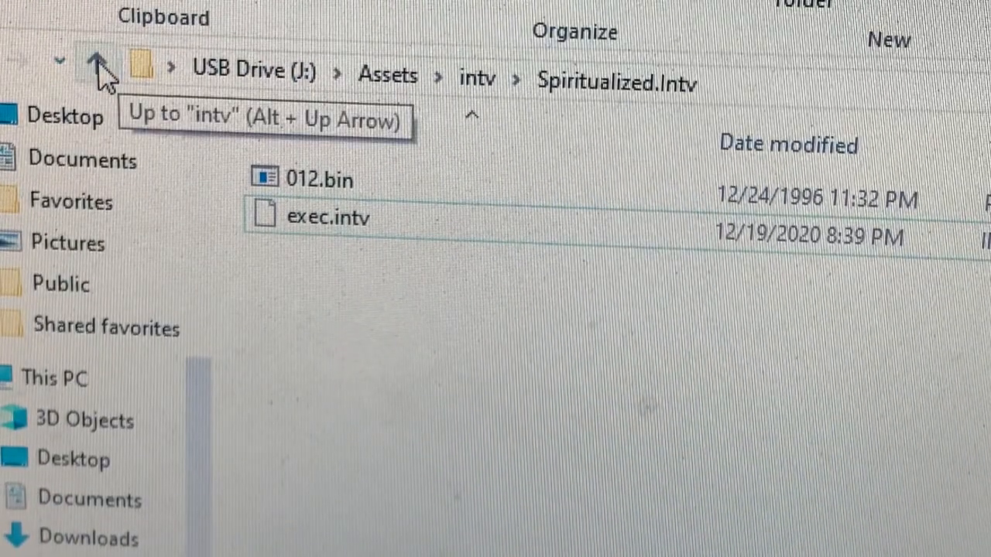
Go up to intv and open its empty common folder
{"action": "left_click", "coordinate": [97, 70]}
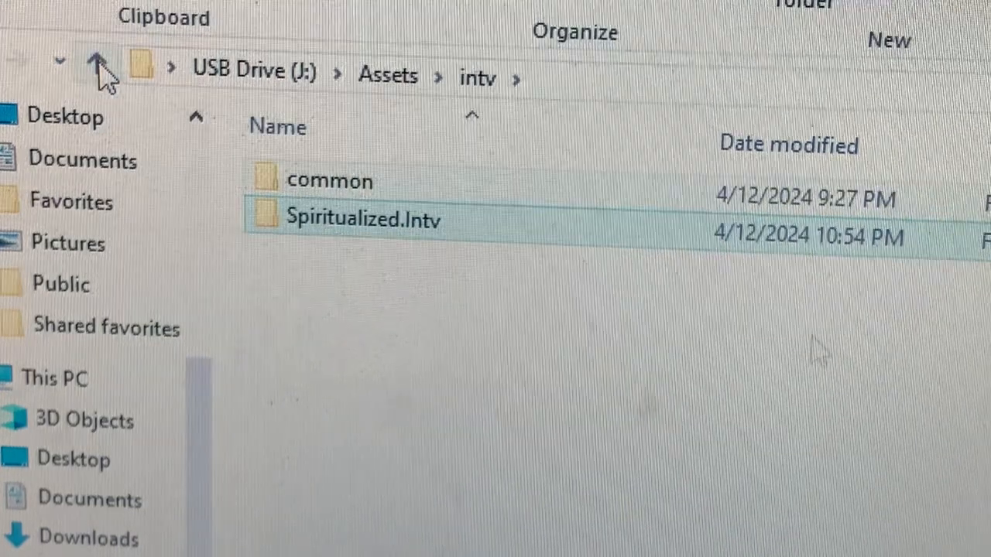
{"action": "left_click", "coordinate": [329, 181]}
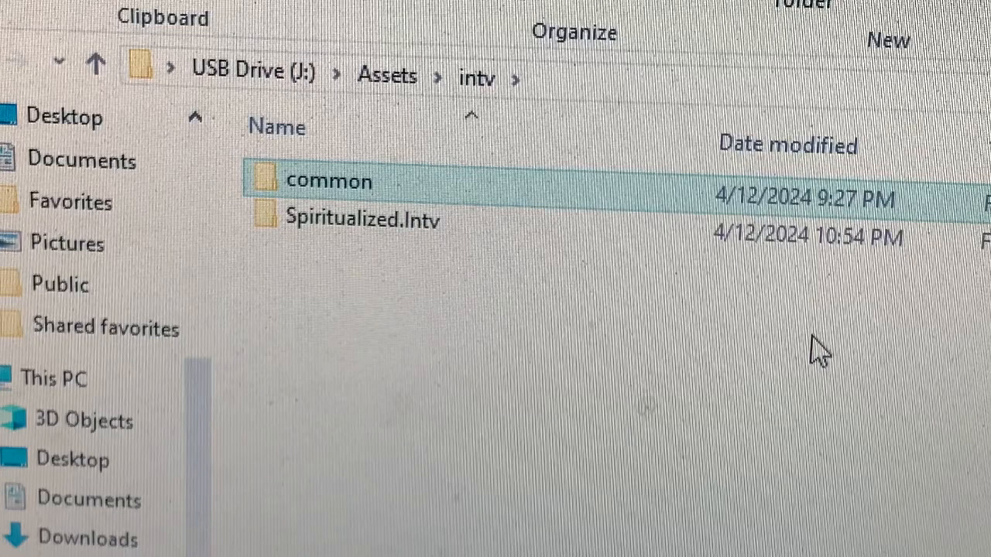
{"action": "mouse_move", "coordinate": [387, 186]}
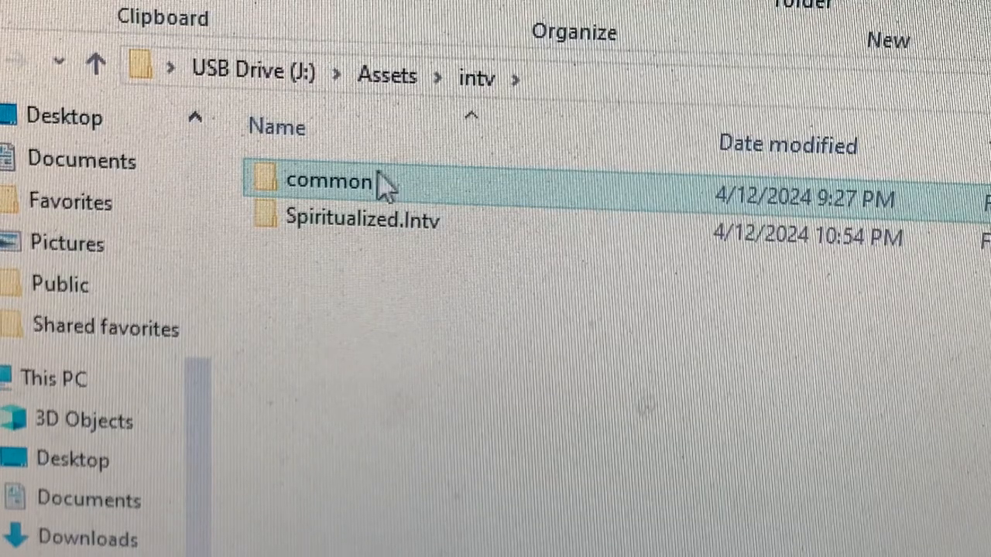
{"action": "mouse_move", "coordinate": [363, 193]}
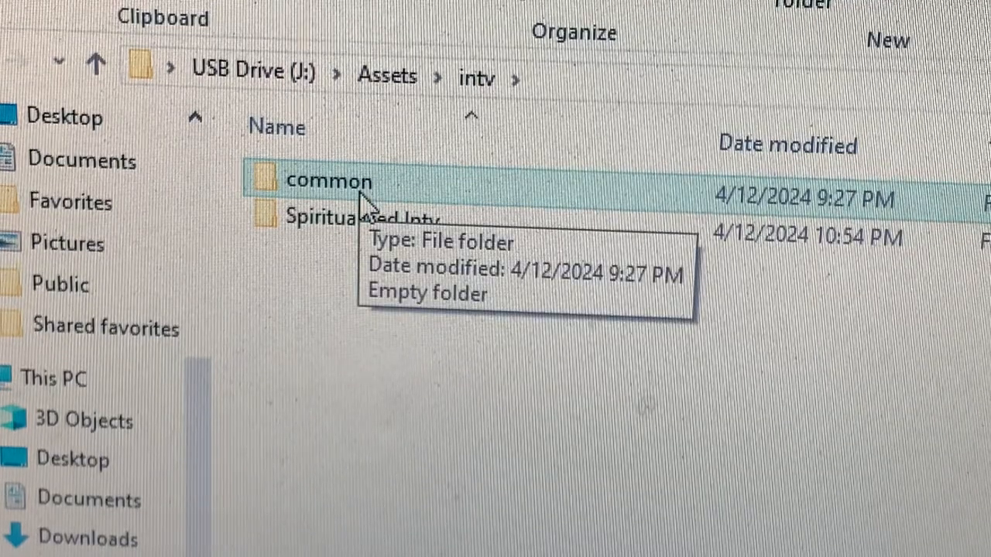
{"action": "double_click", "coordinate": [329, 182]}
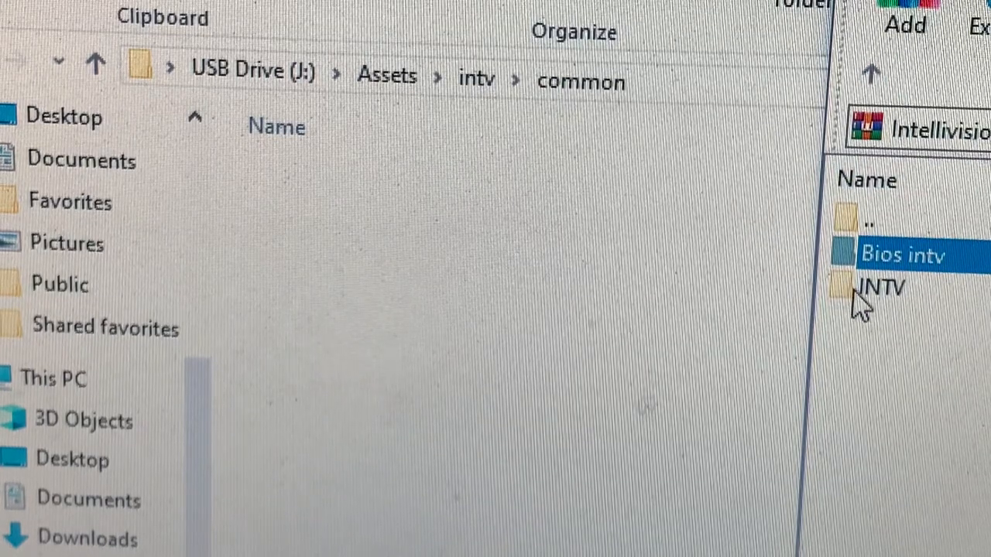
Open the archive's INTV folder and copy all its game ROMs into common
{"action": "left_click", "coordinate": [881, 288]}
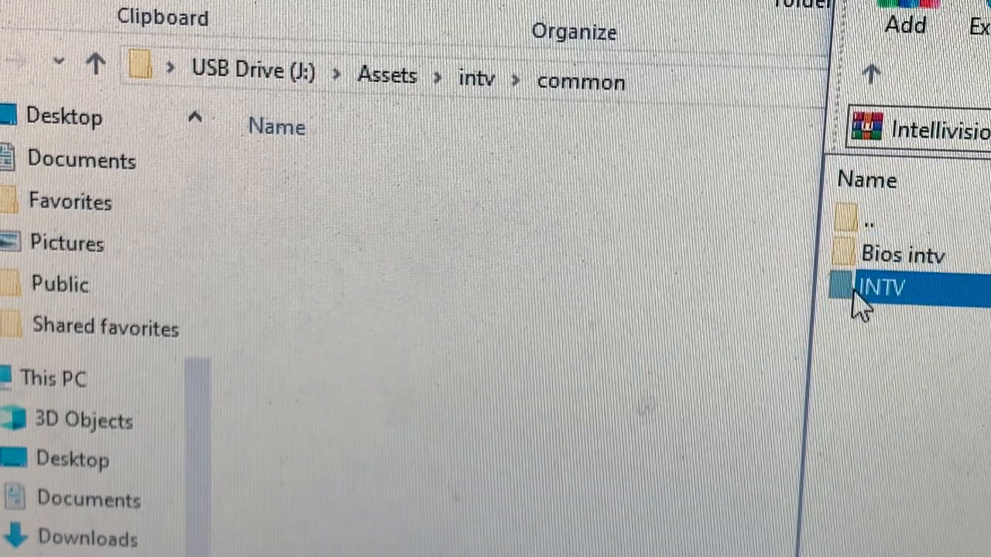
{"action": "double_click", "coordinate": [880, 288]}
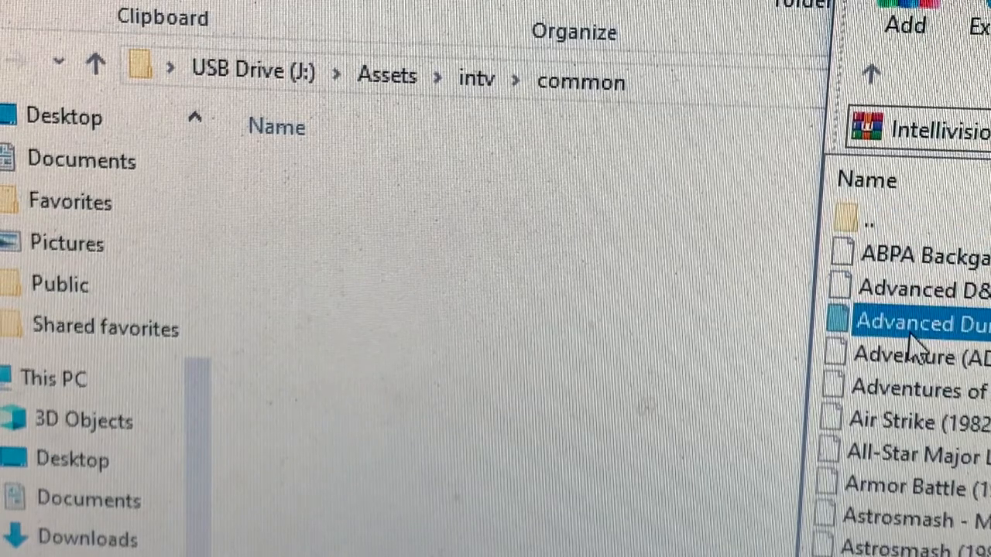
{"action": "key", "text": "ctrl+a"}
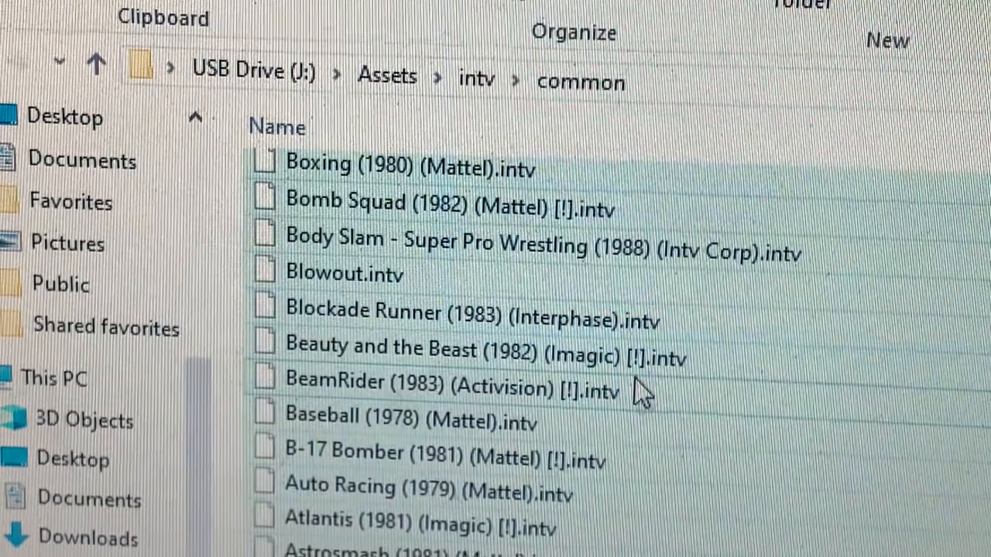
{"action": "mouse_move", "coordinate": [511, 379]}
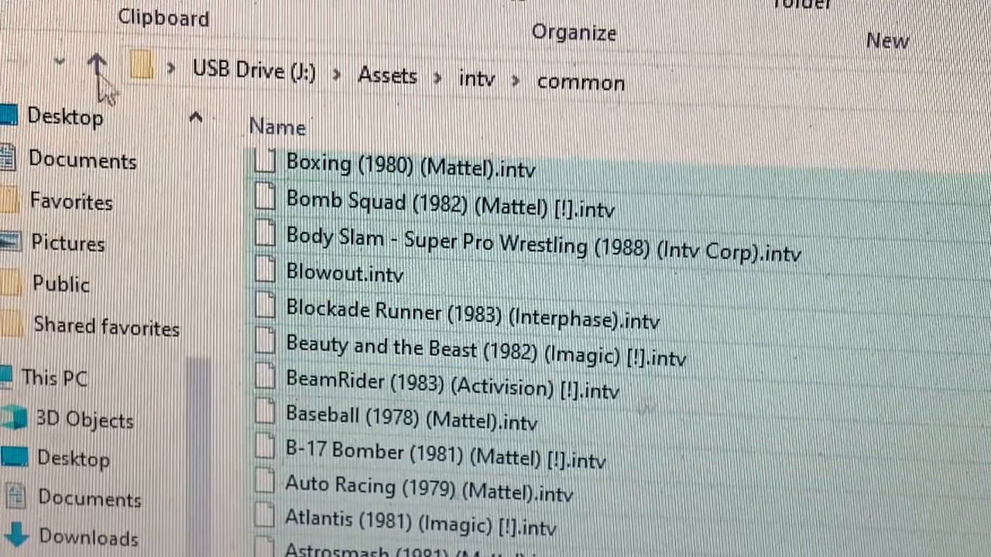
{"action": "mouse_move", "coordinate": [96, 66]}
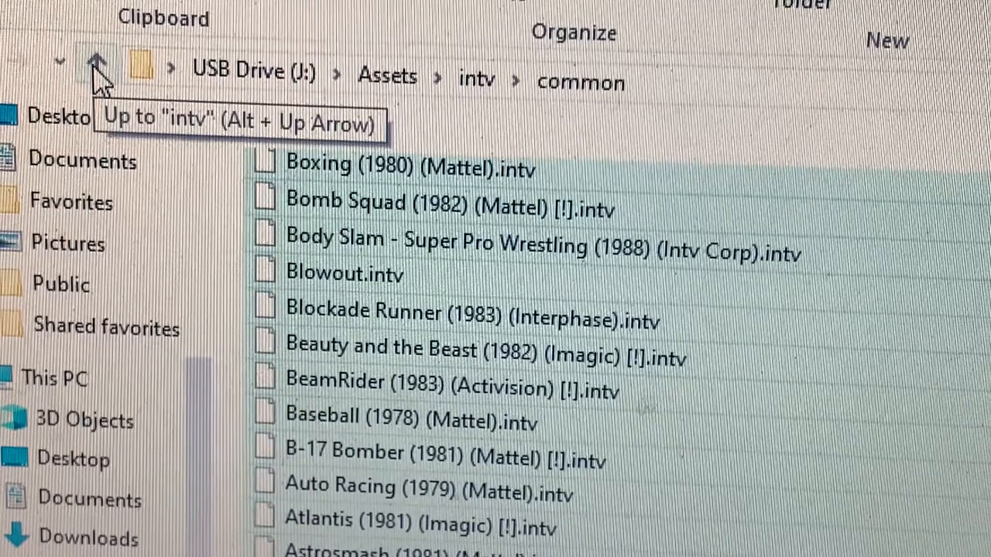
Go up to USB Drive (J:) and open Cores > Spiritualized.Intv > readme.txt
{"action": "left_click", "coordinate": [95, 68]}
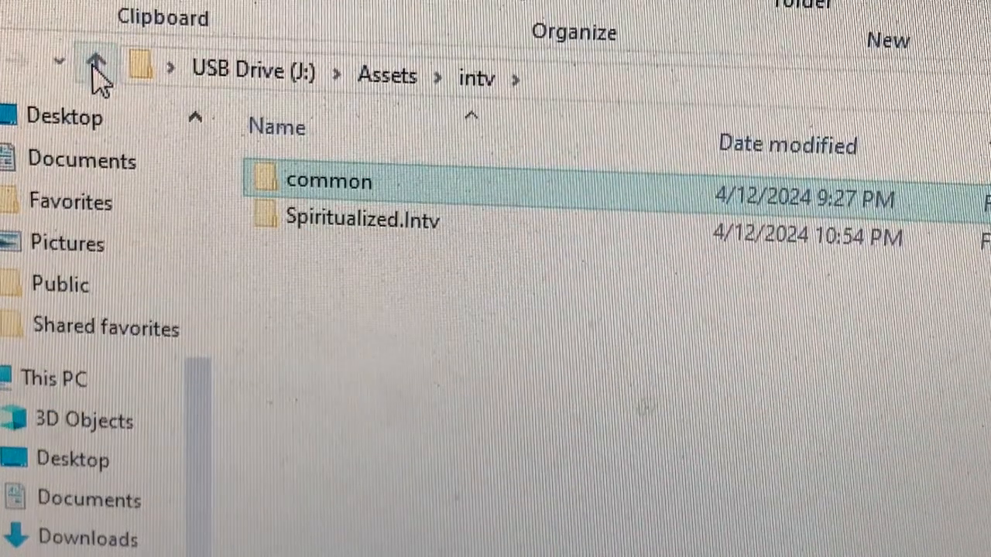
{"action": "left_click", "coordinate": [94, 69]}
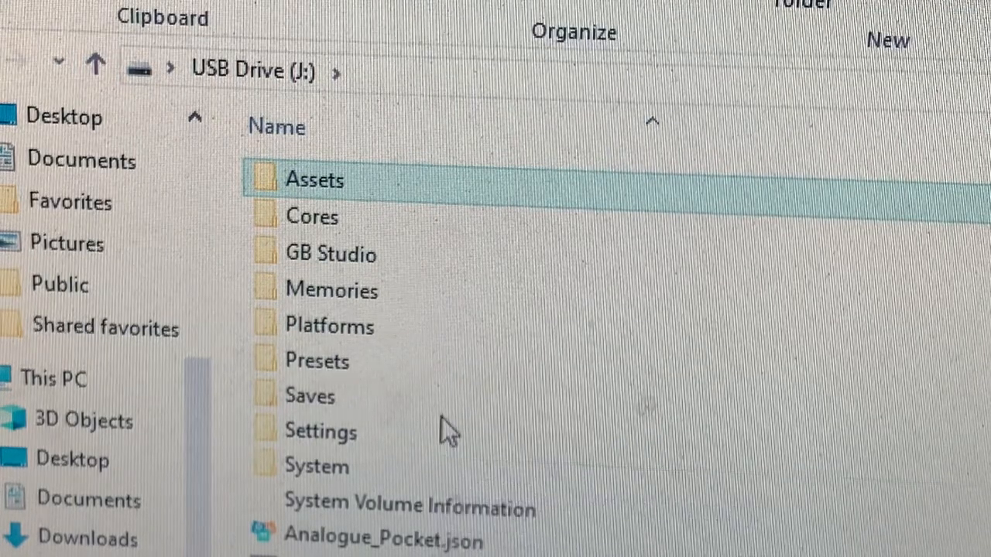
{"action": "mouse_move", "coordinate": [348, 256]}
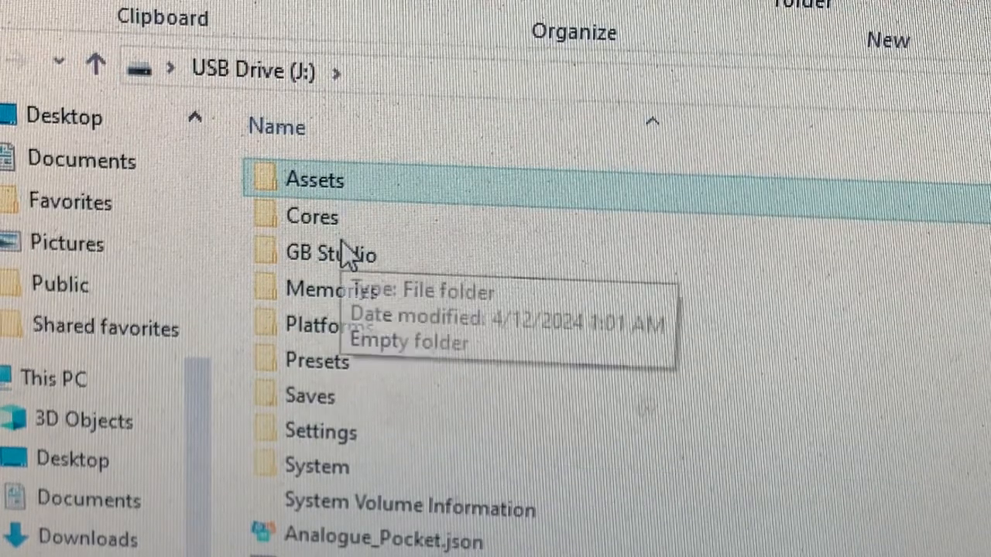
{"action": "double_click", "coordinate": [312, 217]}
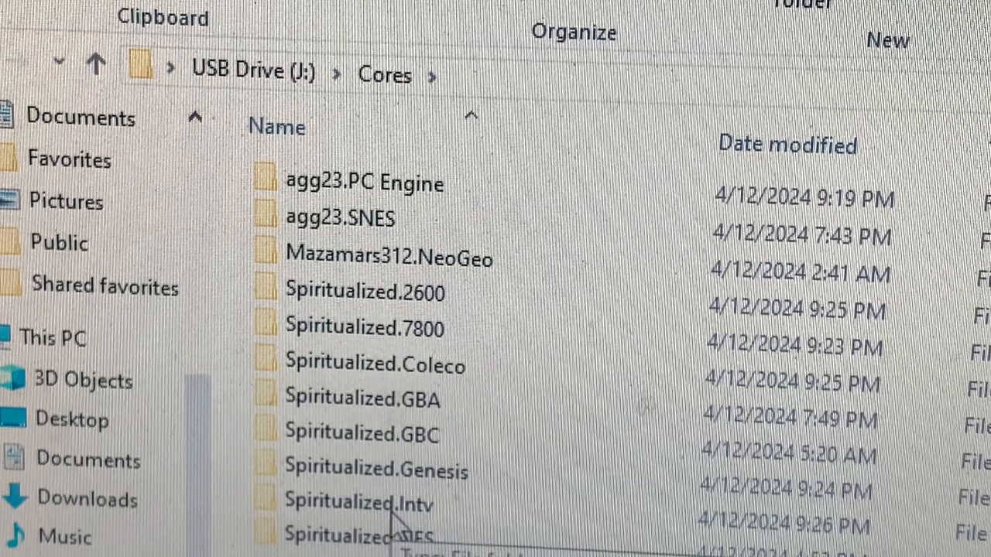
{"action": "double_click", "coordinate": [356, 504]}
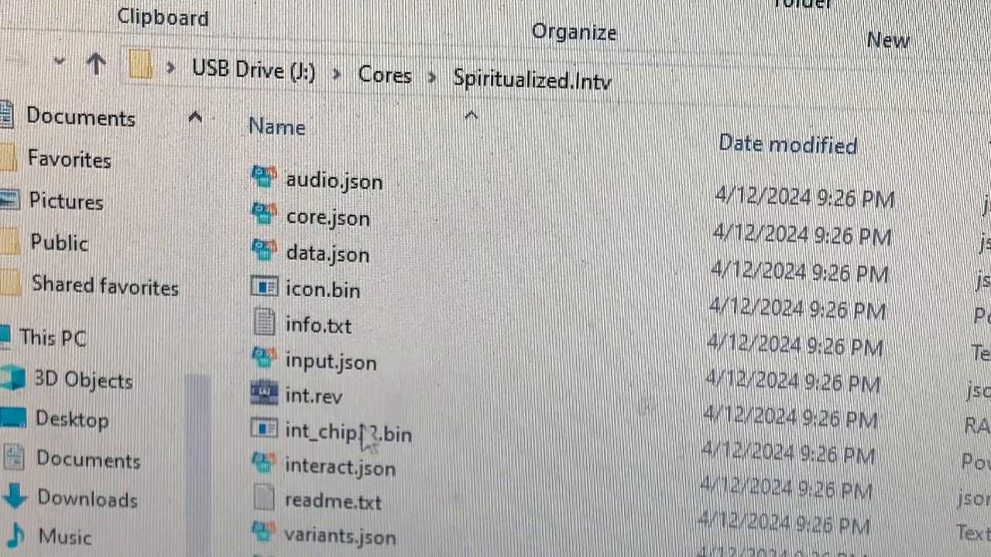
{"action": "mouse_move", "coordinate": [325, 317]}
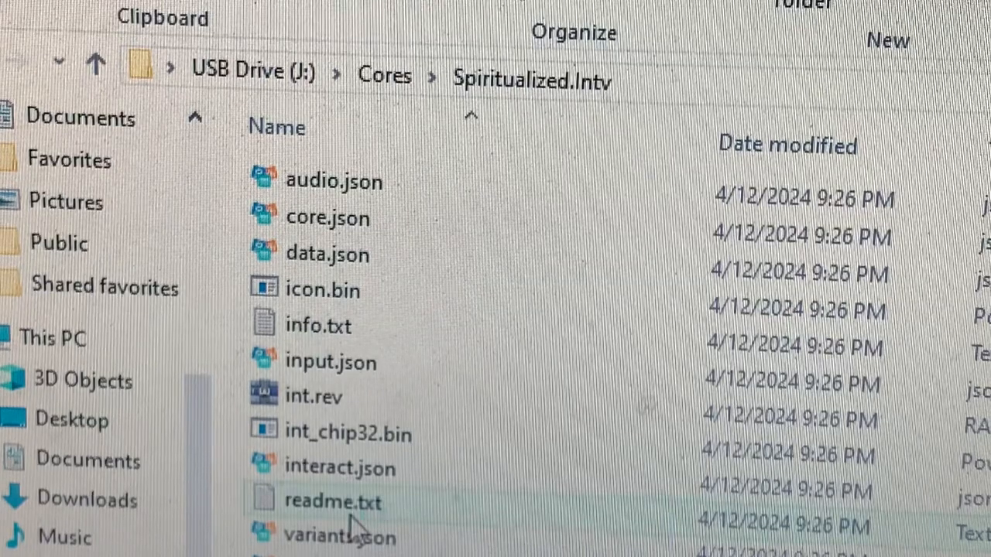
{"action": "double_click", "coordinate": [333, 501]}
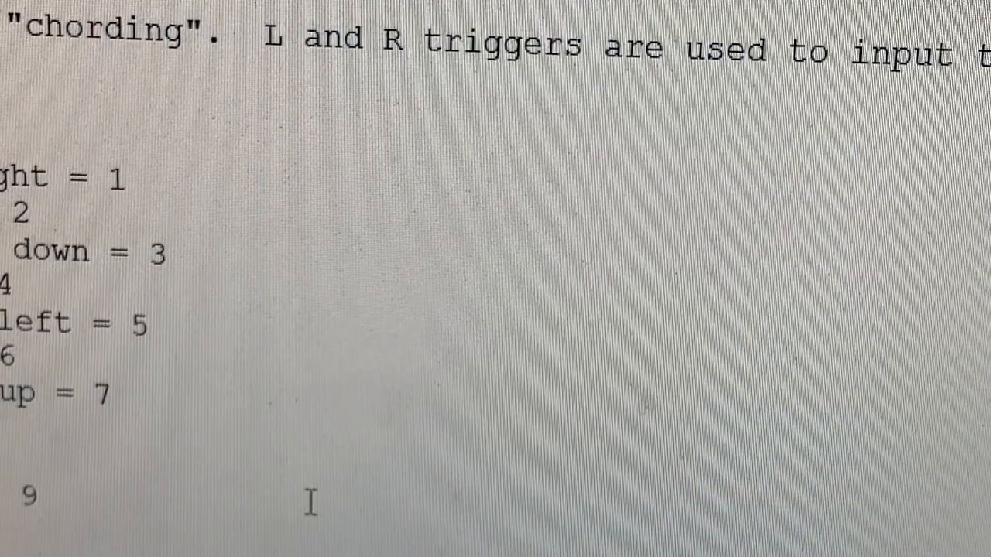